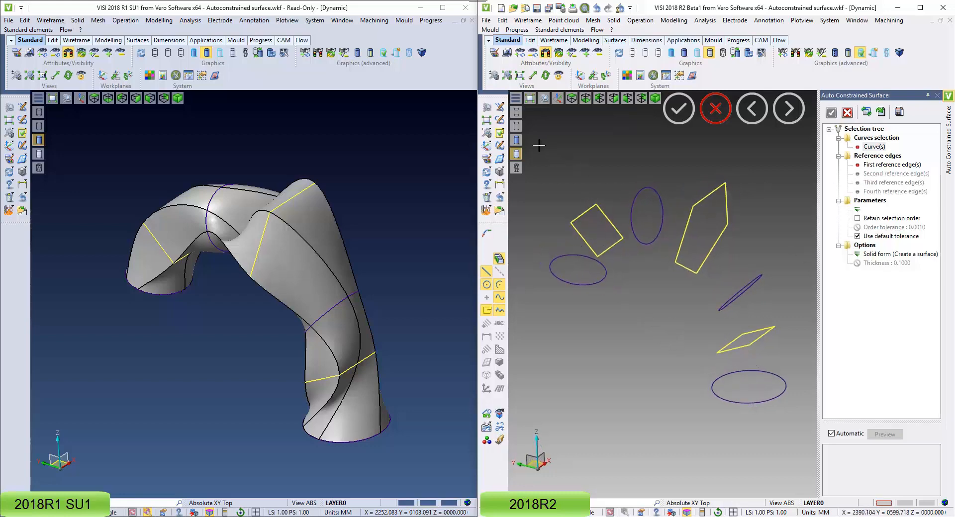
Preview the auto-constrained surface through the six section curves of the curved arm
left_click(884, 434)
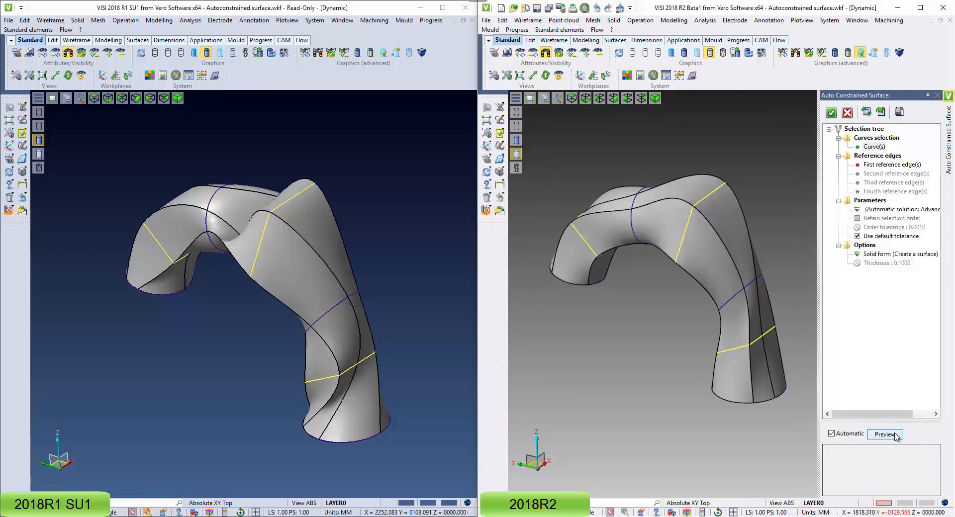
left_click(884, 434)
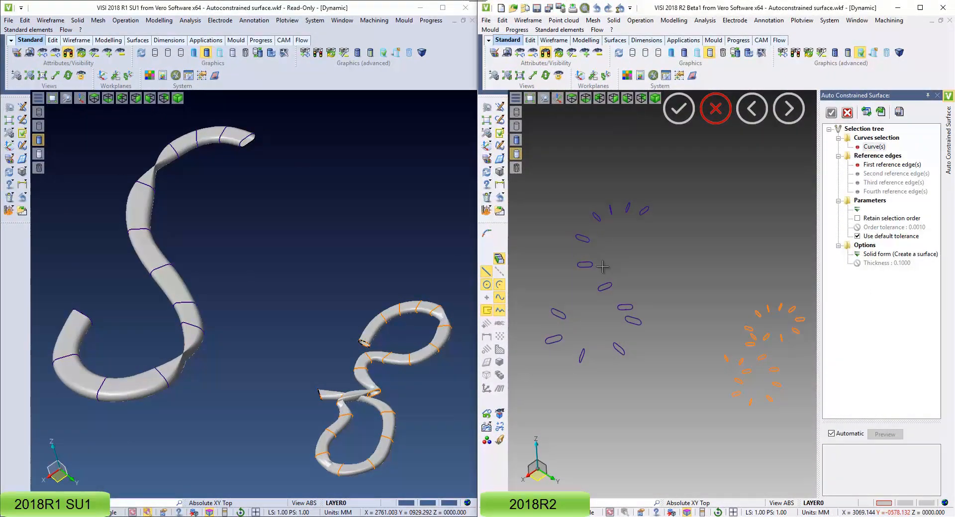
mouse_move(132, 399)
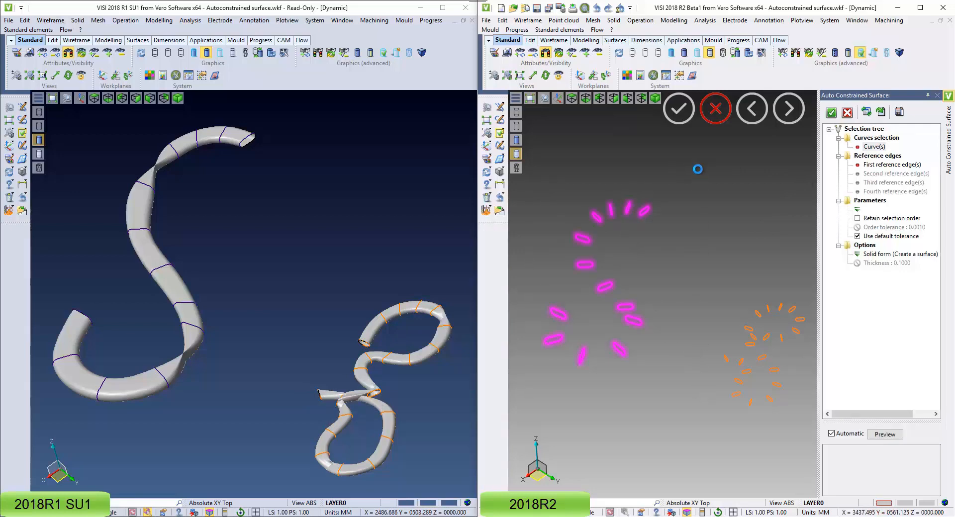
Preview tube surfaces through the selected S-shaped and looped section curve sets
left_click(832, 111)
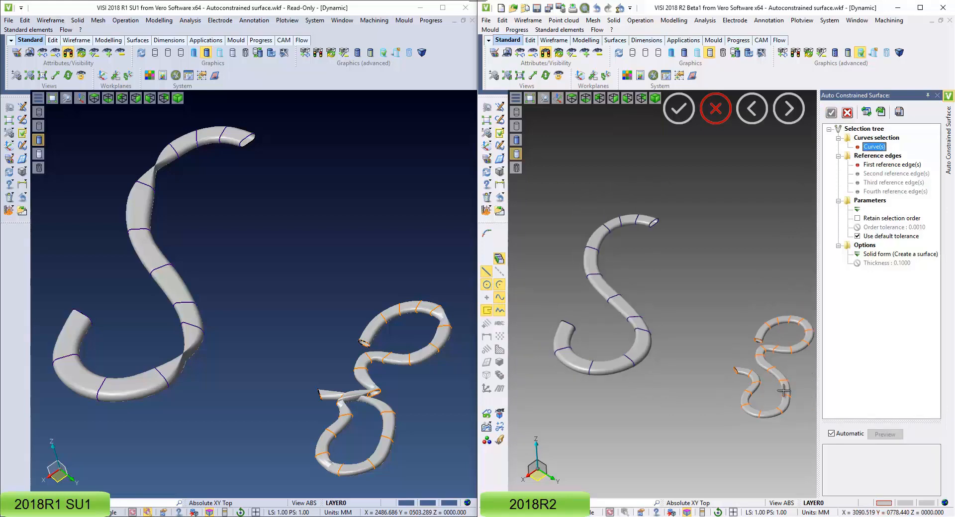
mouse_move(739, 367)
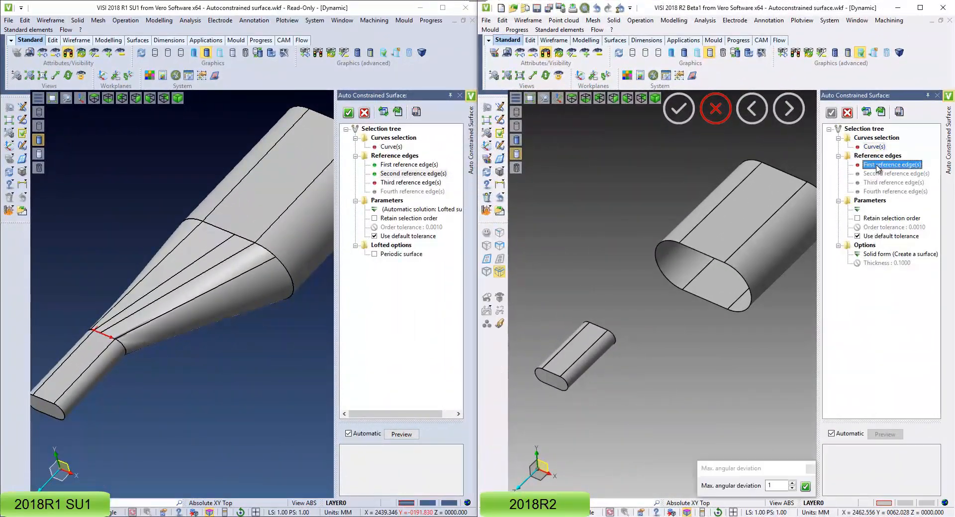
Pick the reference edge and preview the transition surface joining the oblong tube to the flared body
left_click(694, 250)
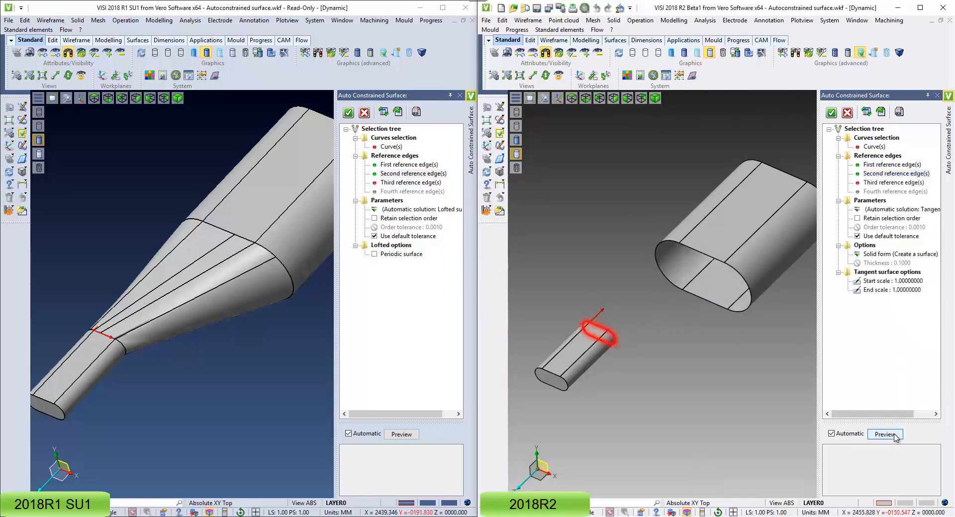
left_click(883, 434)
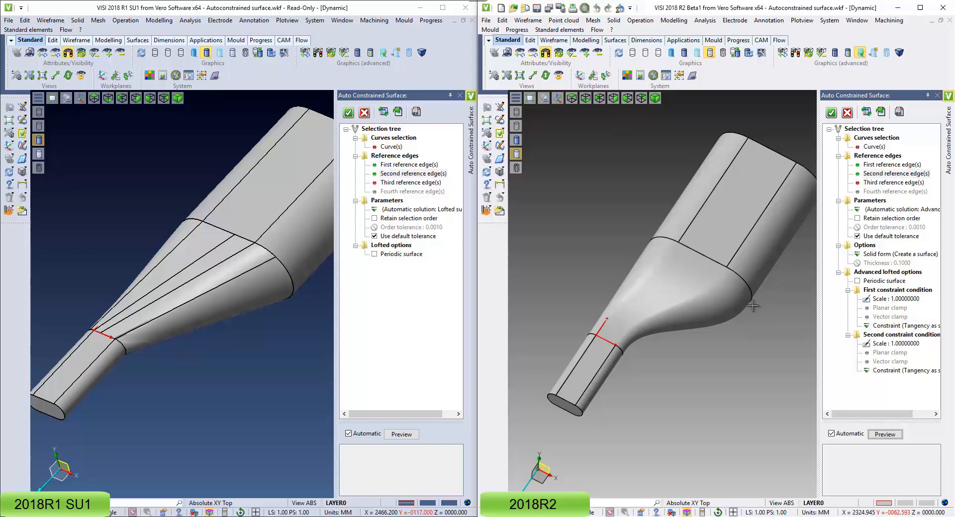
Change the joint solution from Advanced lofted to plain Lofted surface in both versions
left_click(900, 209)
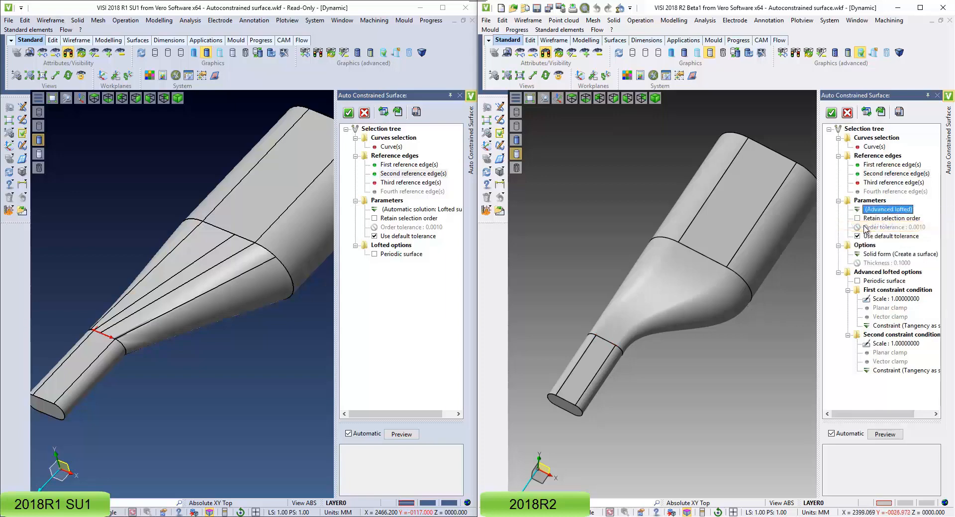
left_click(886, 209)
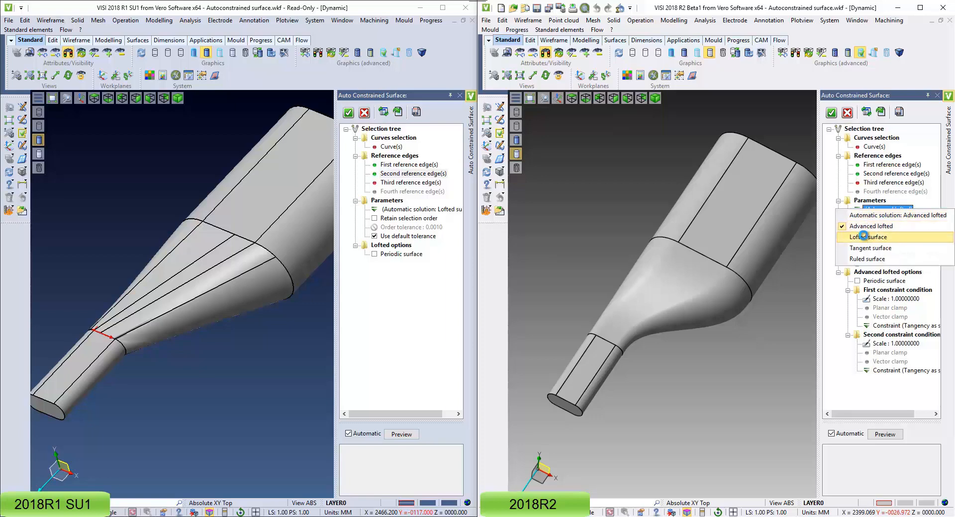
left_click(872, 237)
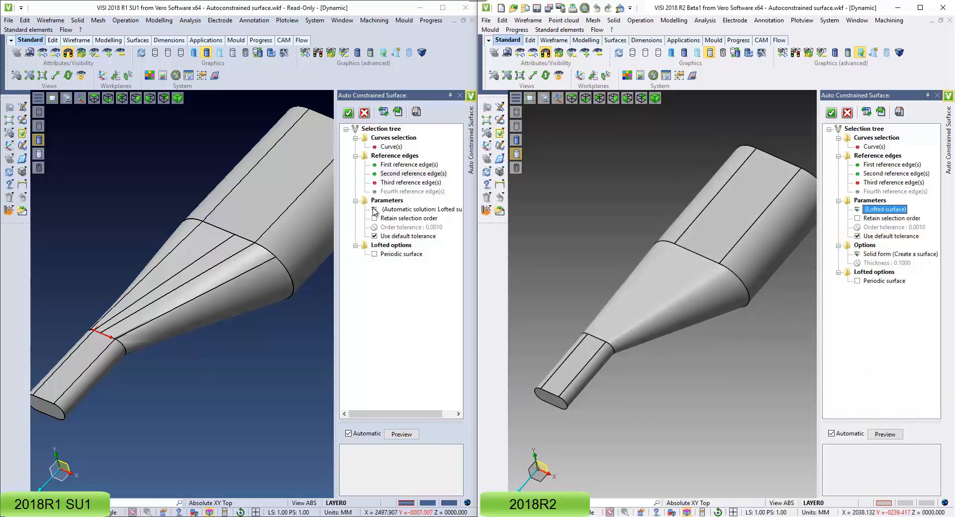
left_click(402, 209)
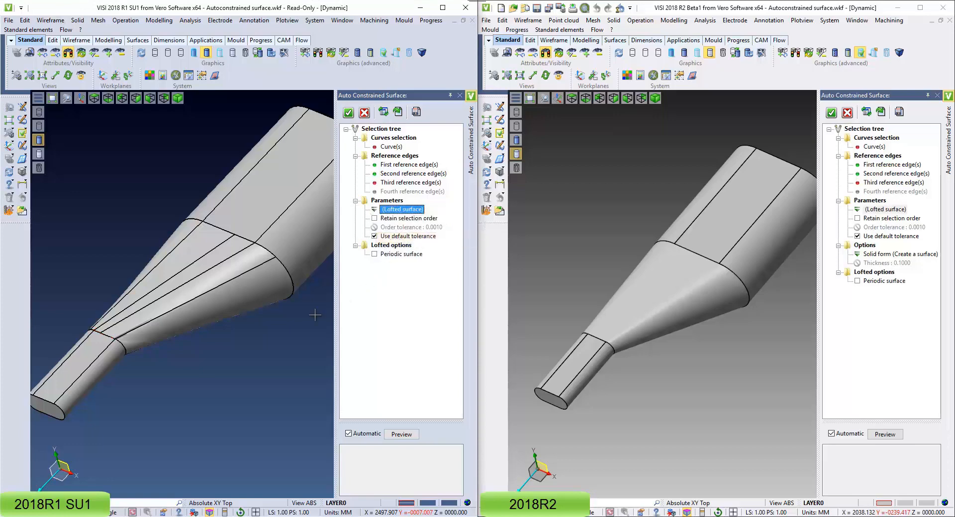
mouse_move(281, 258)
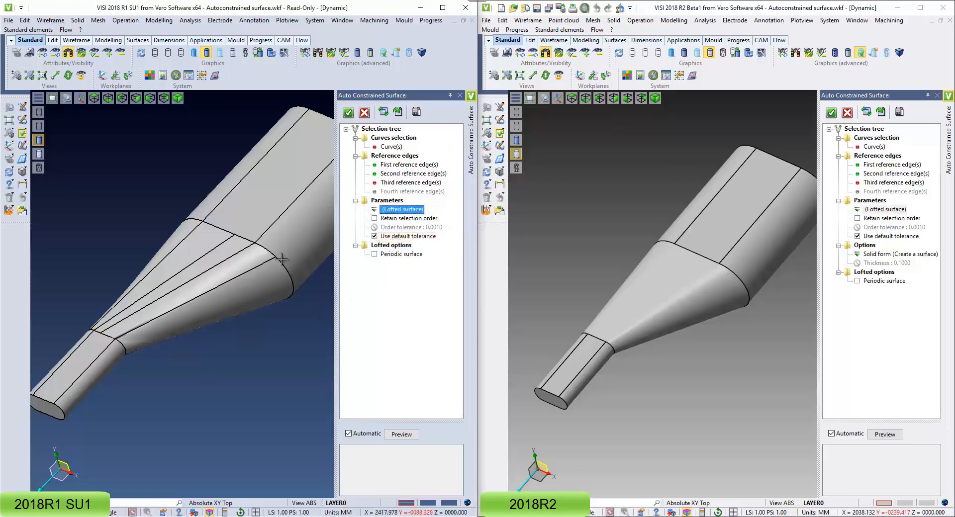
mouse_move(353, 293)
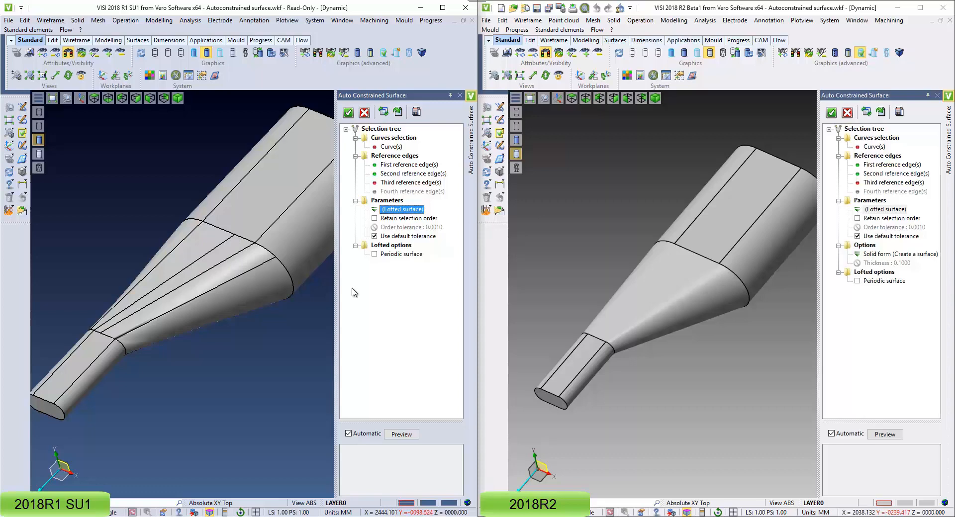
Set the joint to Tangent surface in both versions, dismissing the Parasolid error in 2018 R1
left_click(877, 208)
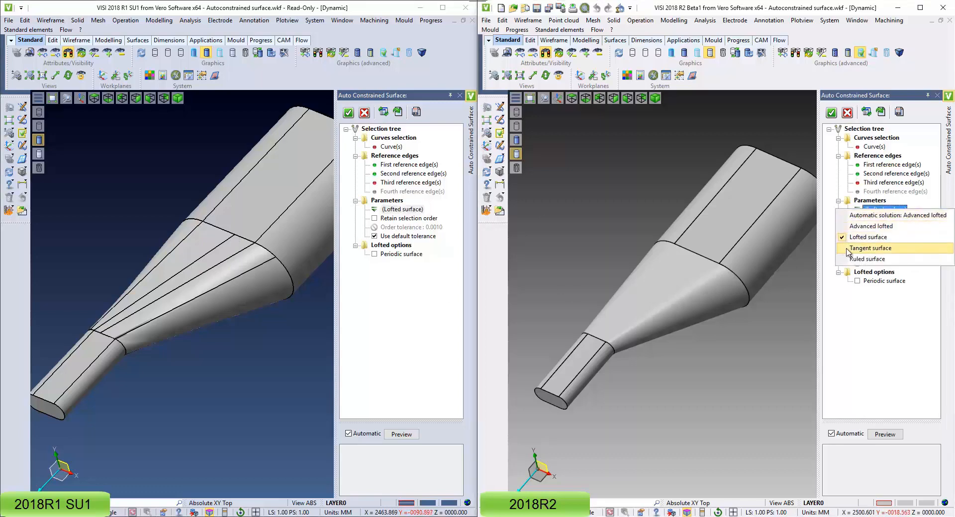
left_click(870, 247)
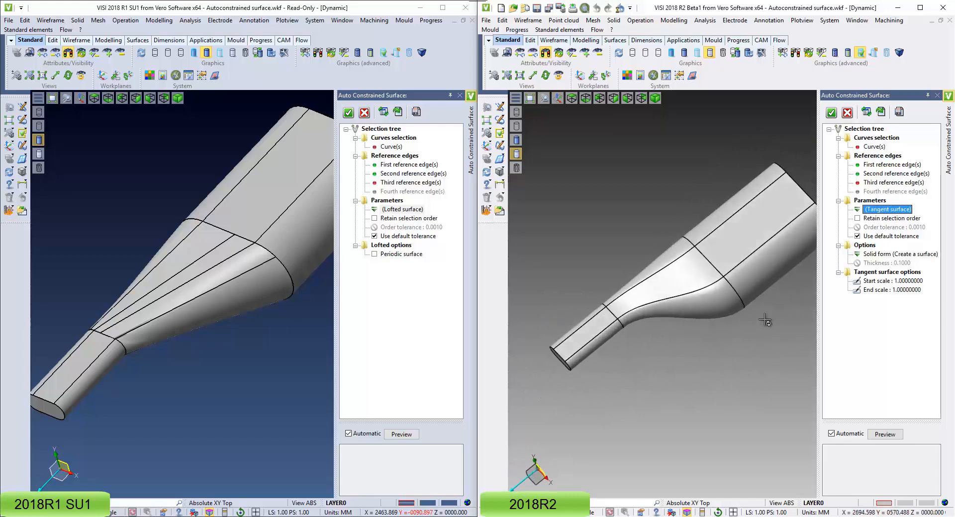
left_click(400, 209)
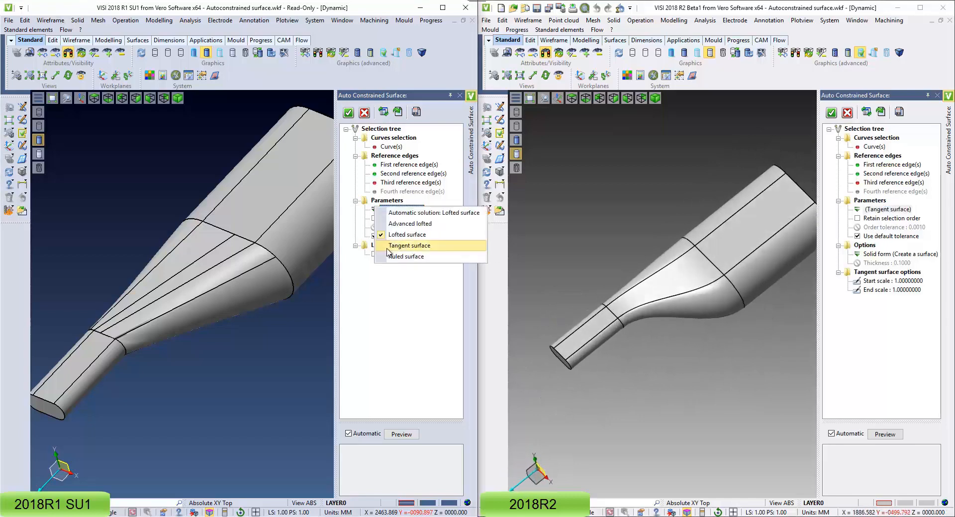
left_click(408, 246)
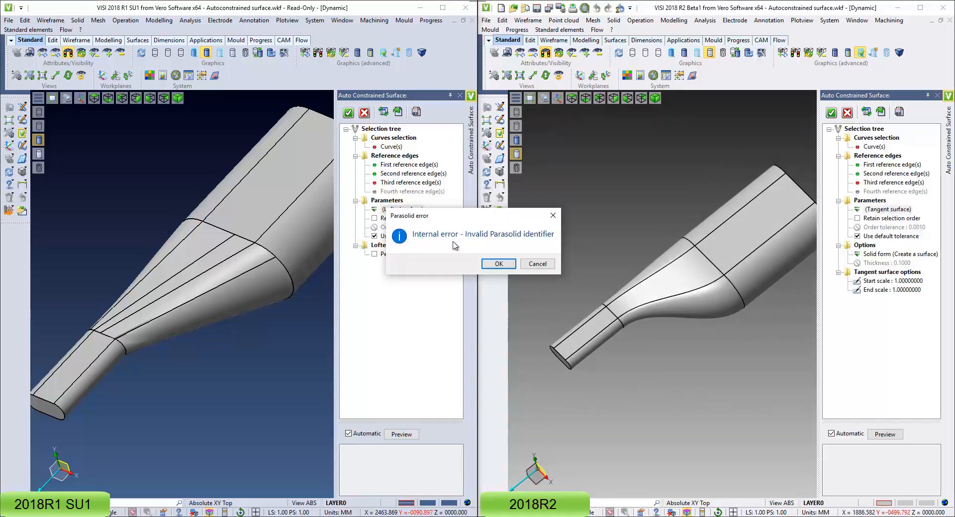
left_click(497, 264)
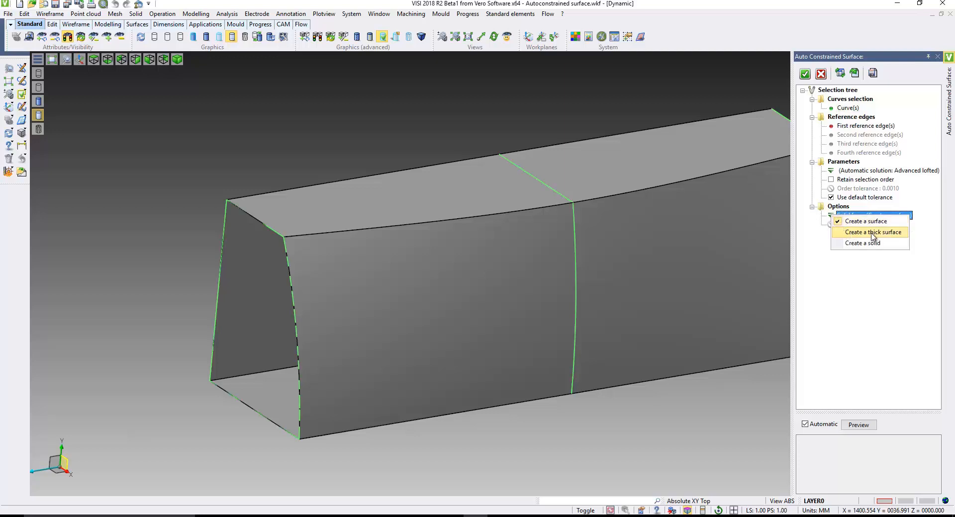
Make the open channel surface a thick surface, then a solid body
left_click(872, 232)
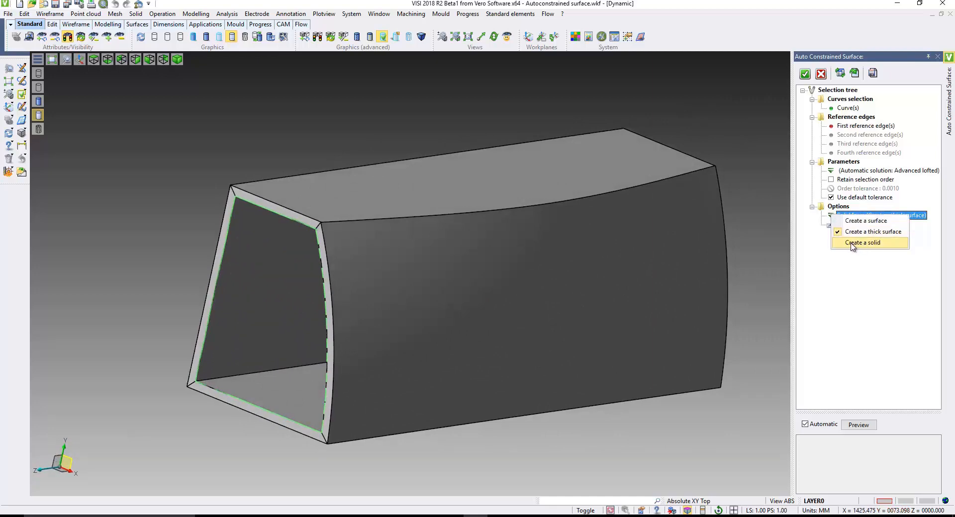
left_click(862, 242)
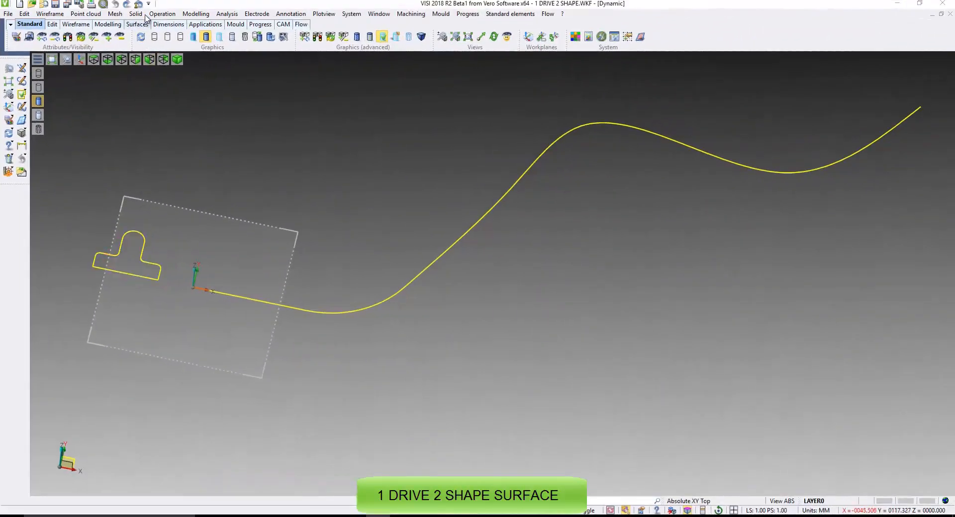
Sweep the profile shapes along the S-shaped drive curve as a Solid form and create the bent rail
left_click(135, 13)
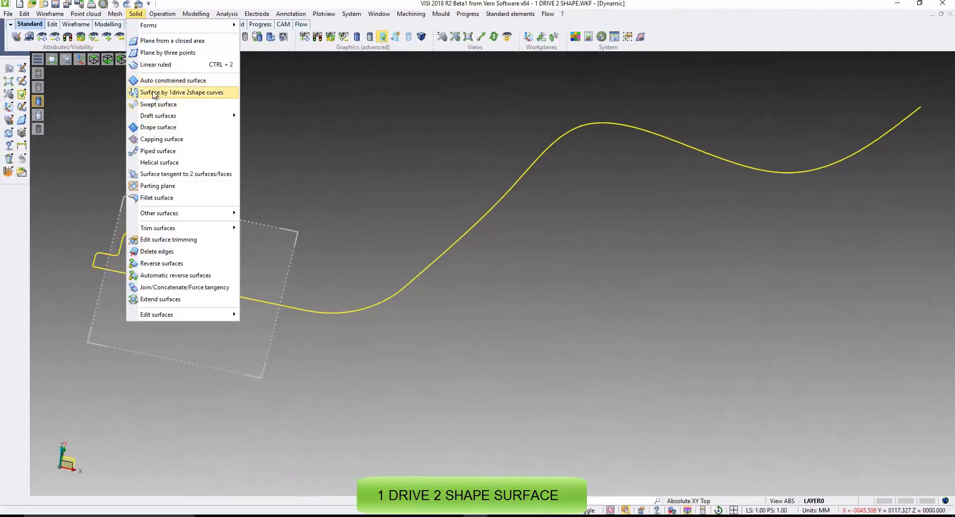
left_click(181, 92)
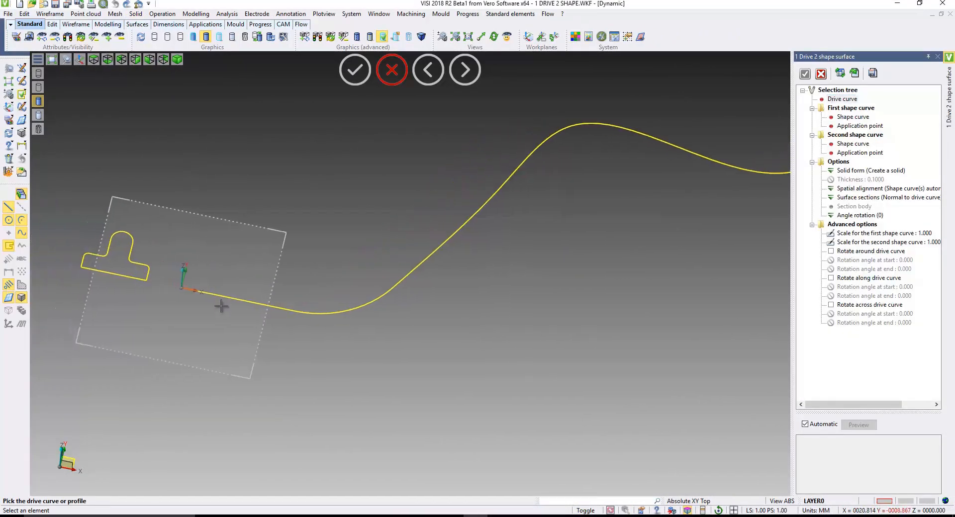
left_click(115, 274)
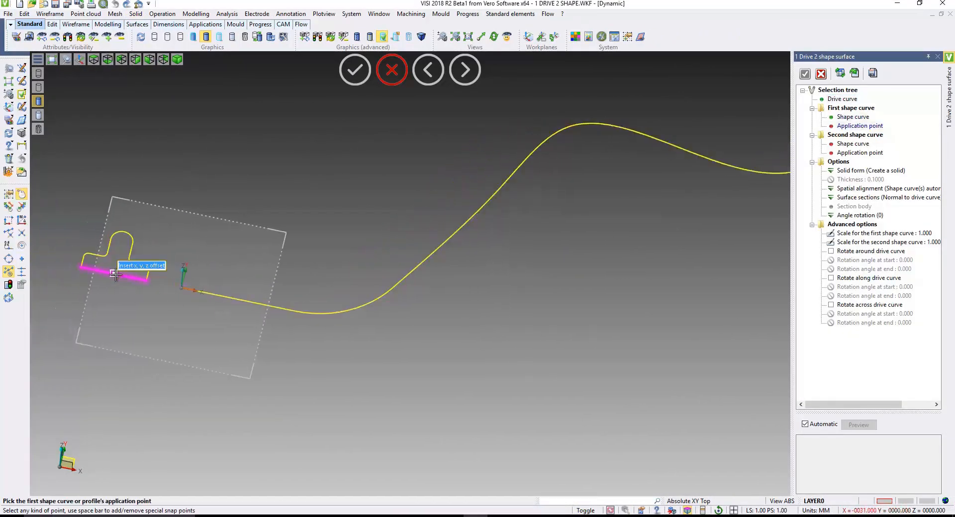
left_click(115, 275)
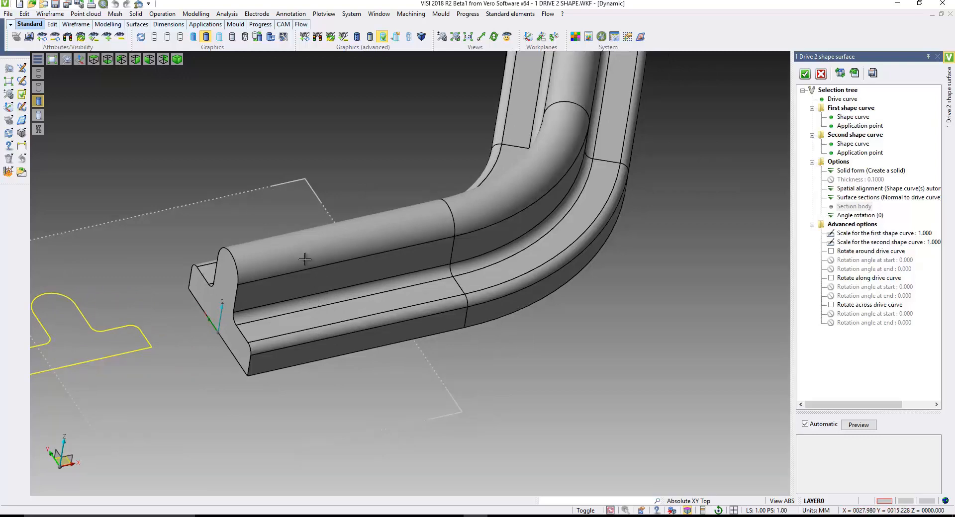
left_click_drag(304, 260, 476, 279)
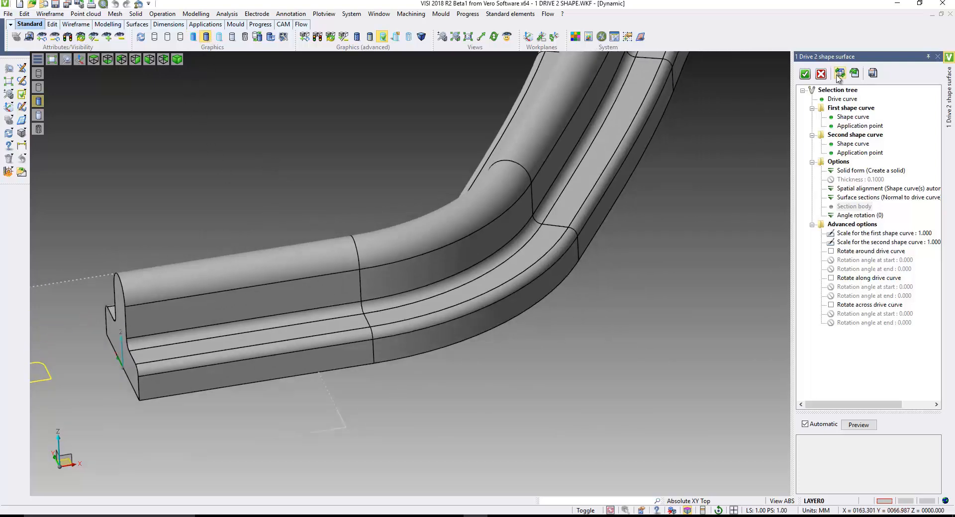
left_click(804, 73)
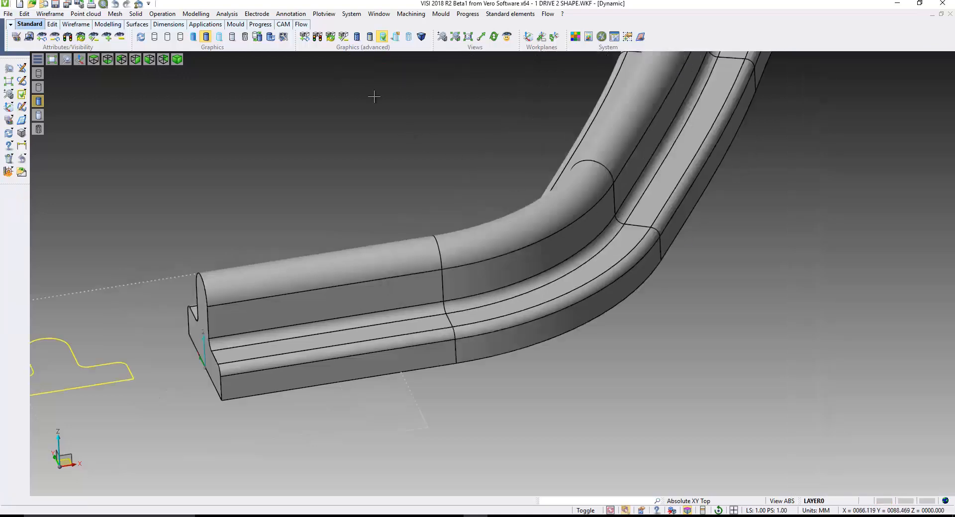
Delete and heal the groove faces on the rail's lower flange into one flat surface
left_click(196, 13)
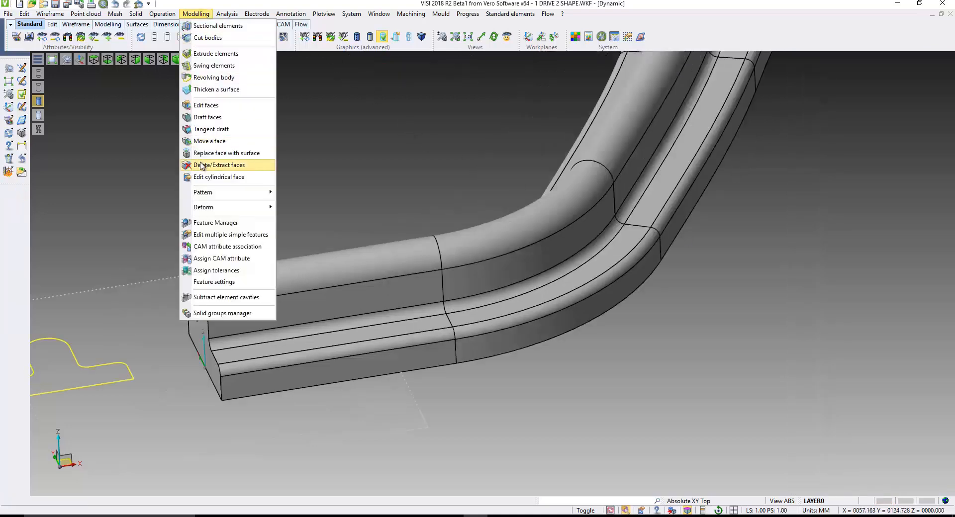
left_click(220, 164)
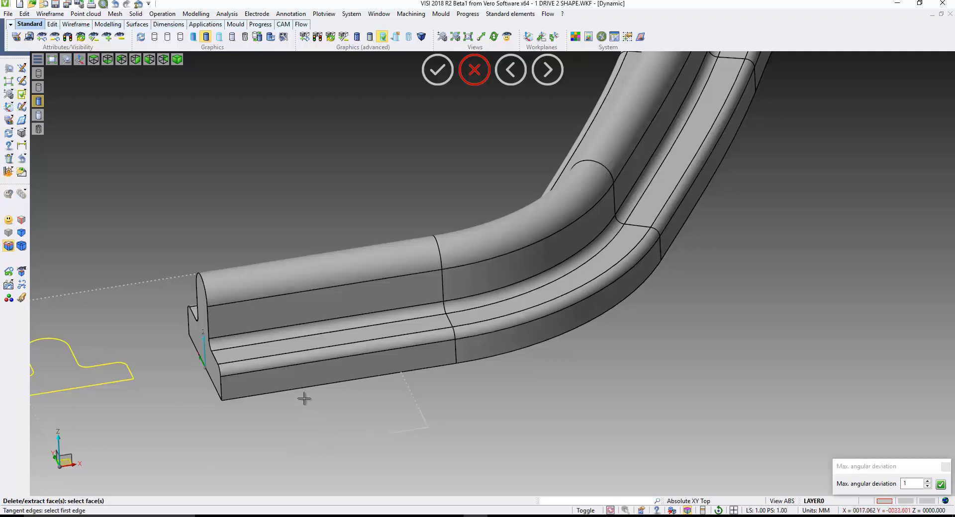
left_click(284, 369)
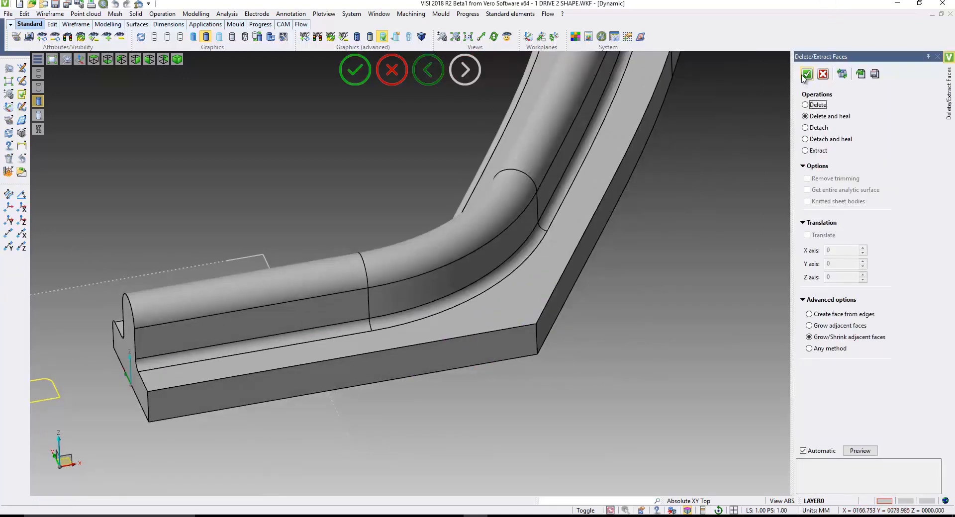
left_click(196, 13)
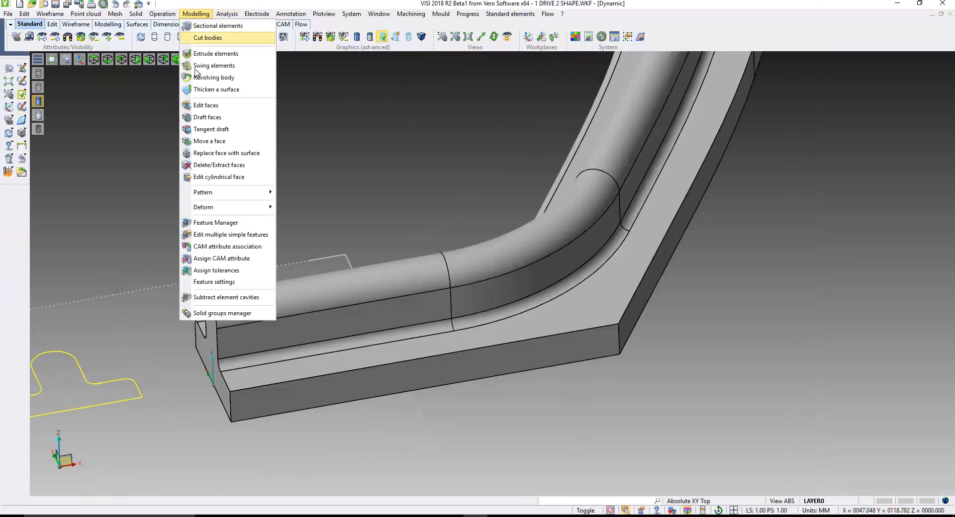
left_click(209, 140)
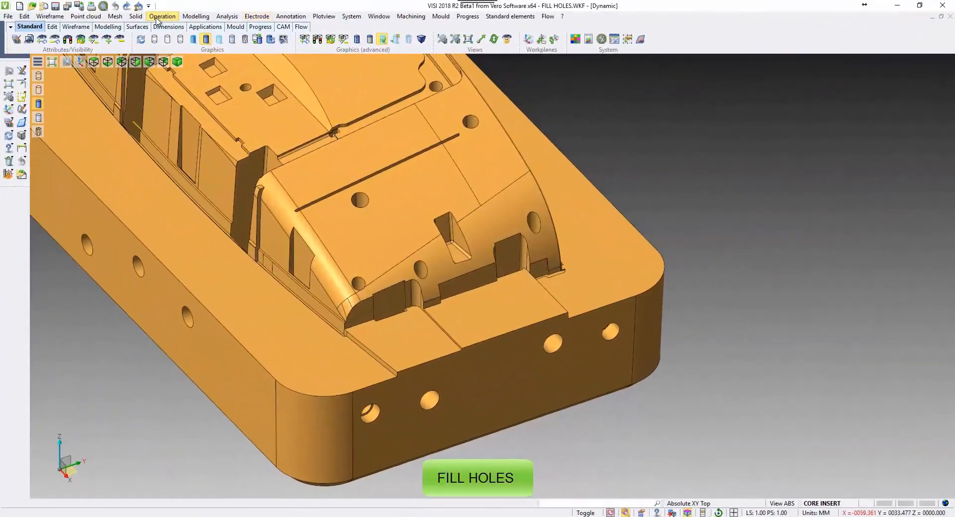
left_click(162, 16)
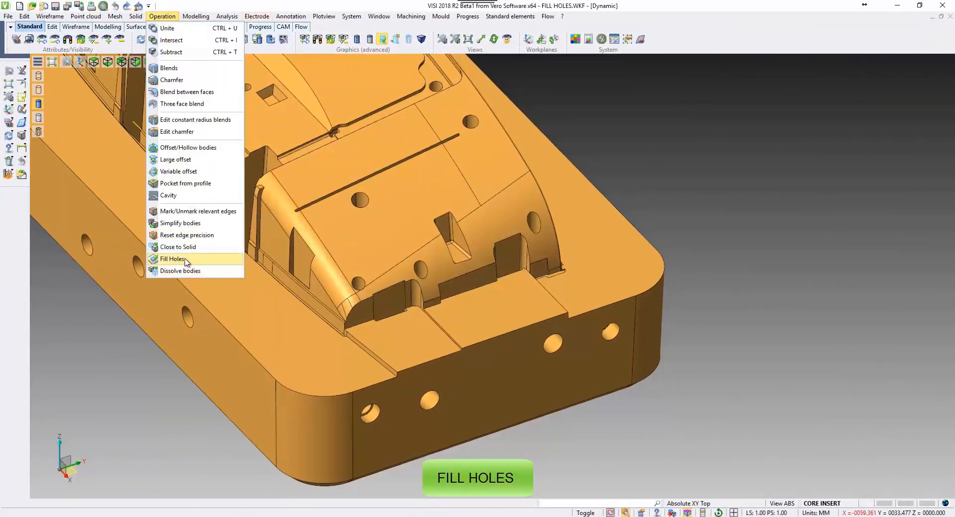
left_click(173, 259)
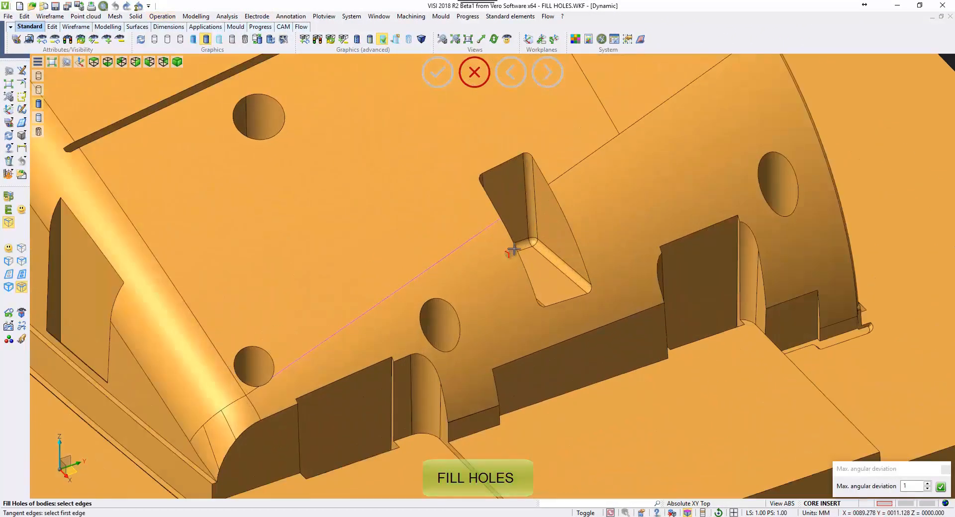
mouse_move(559, 175)
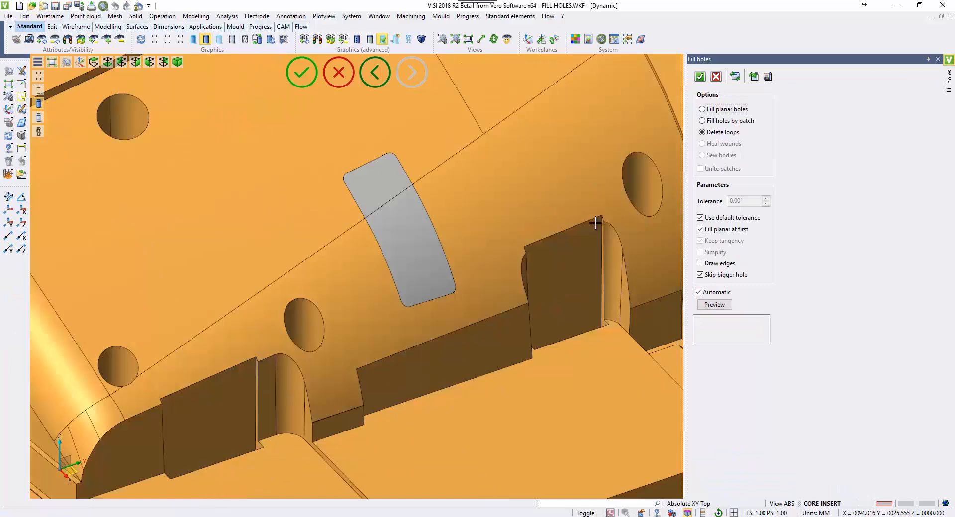
mouse_move(352, 167)
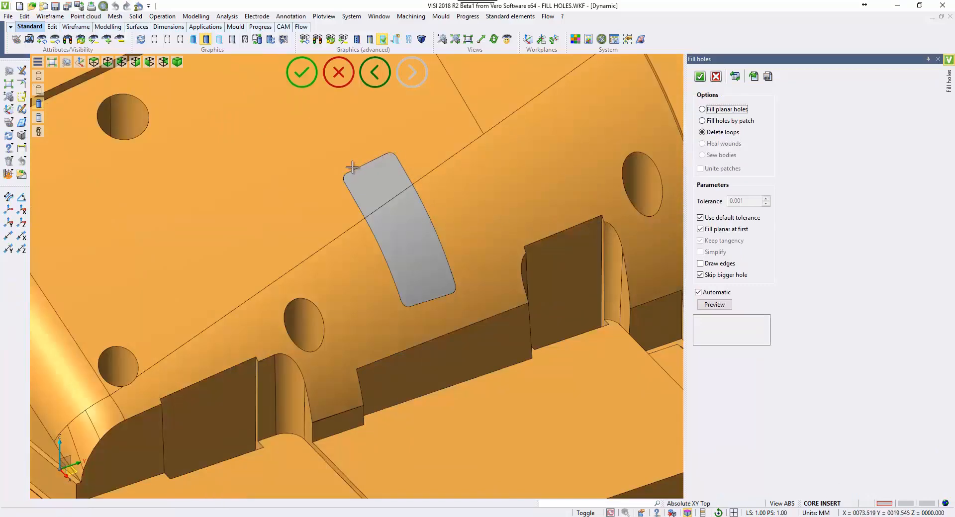
mouse_move(371, 216)
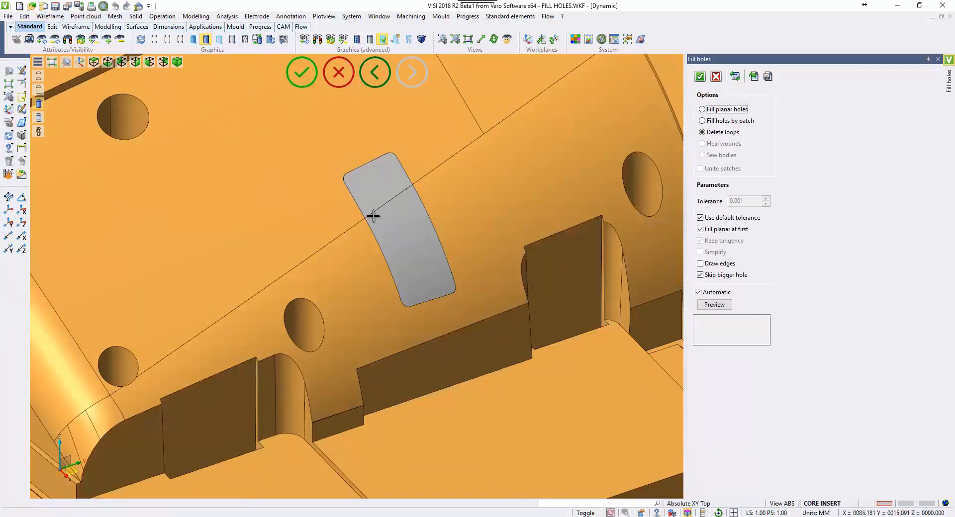
left_click(300, 72)
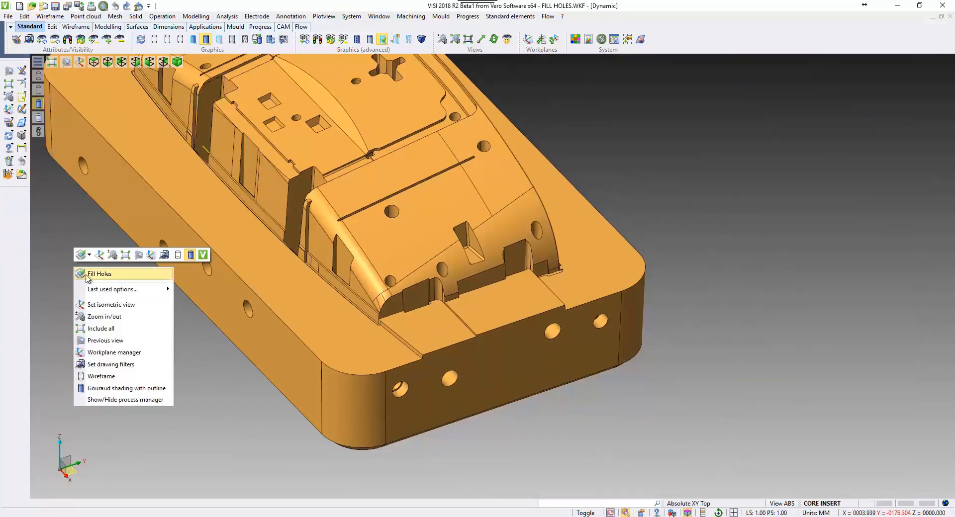
Repeat Fill Holes and select the curved top faces of the core insert for filling
left_click(99, 273)
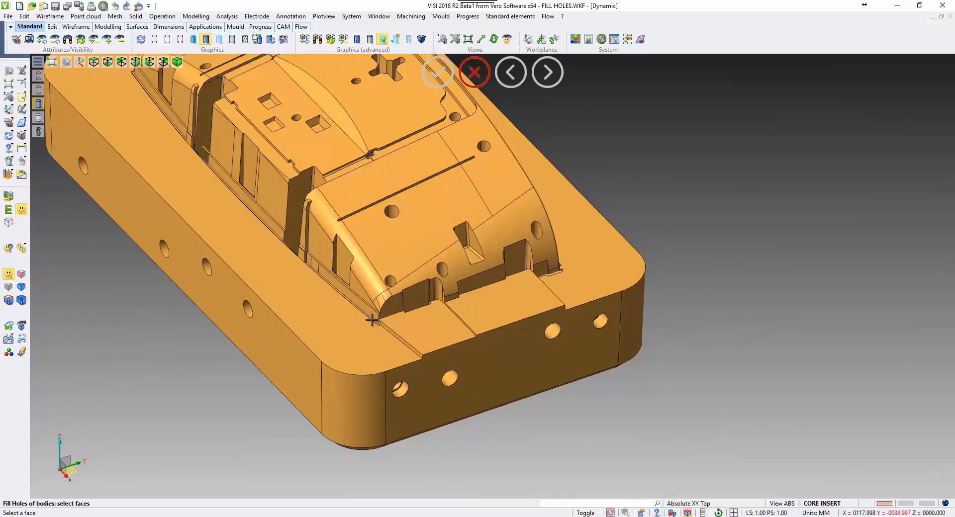
mouse_move(460, 272)
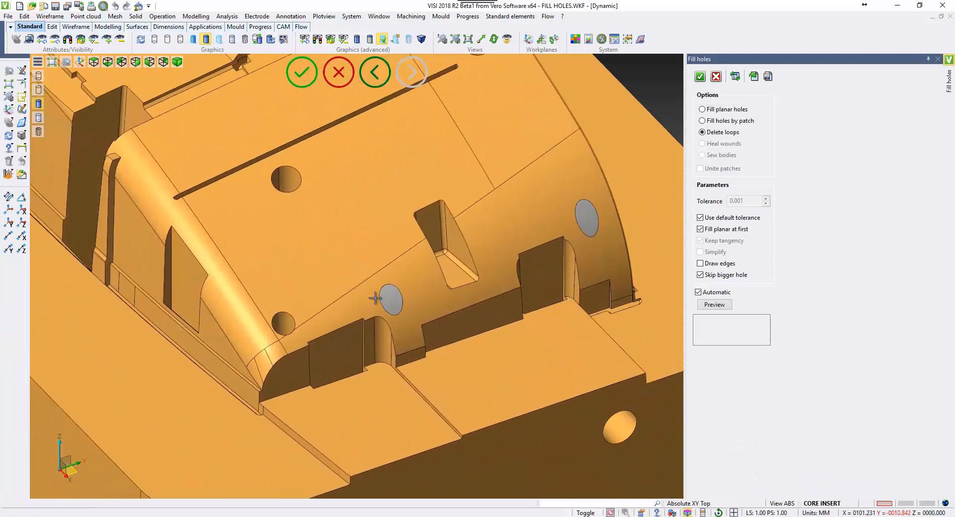
mouse_move(573, 233)
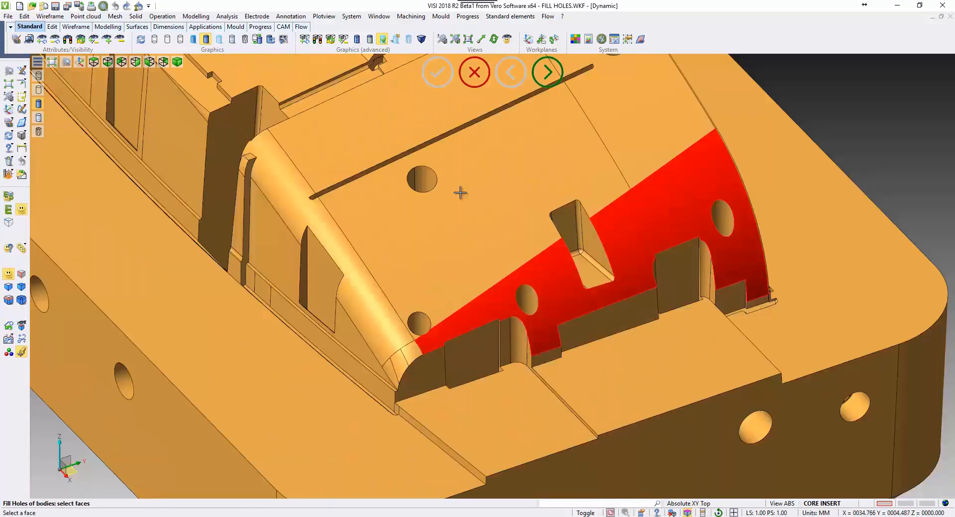
left_click(547, 71)
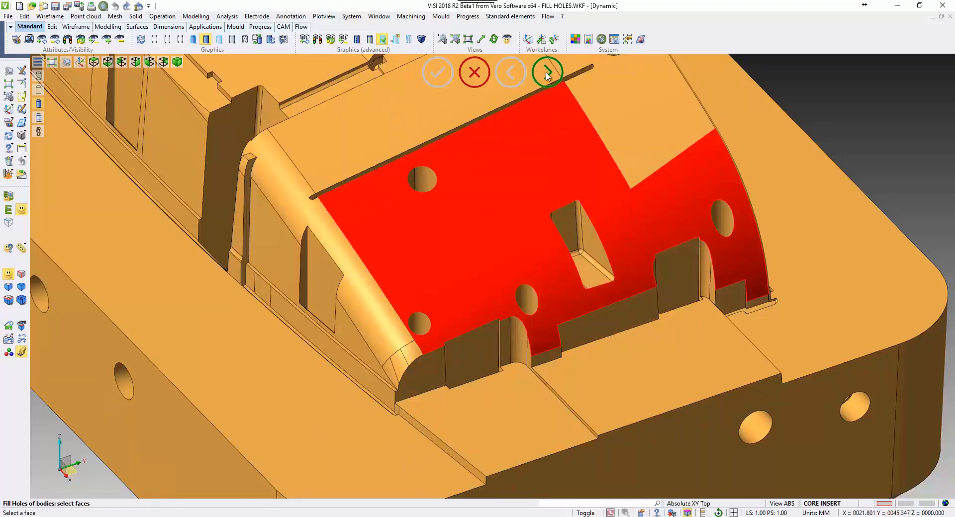
left_click(546, 72)
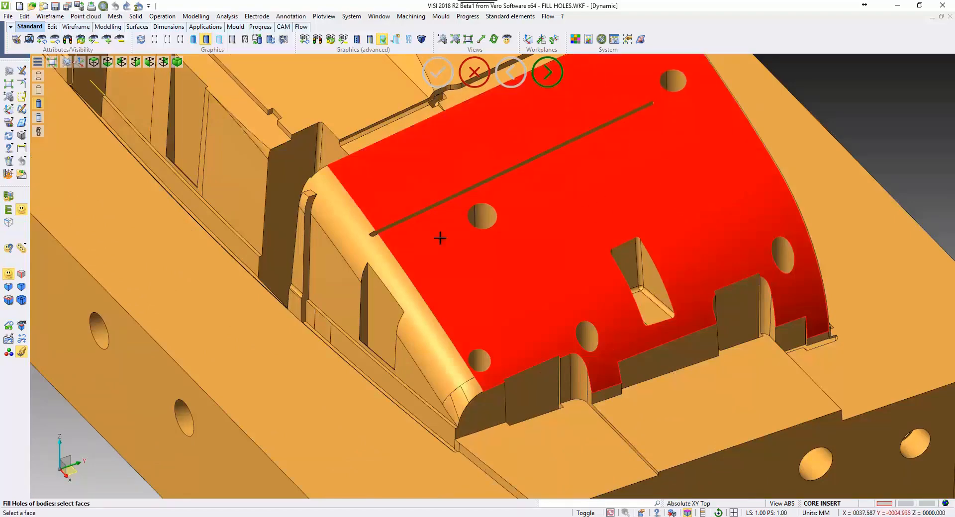
left_click(425, 304)
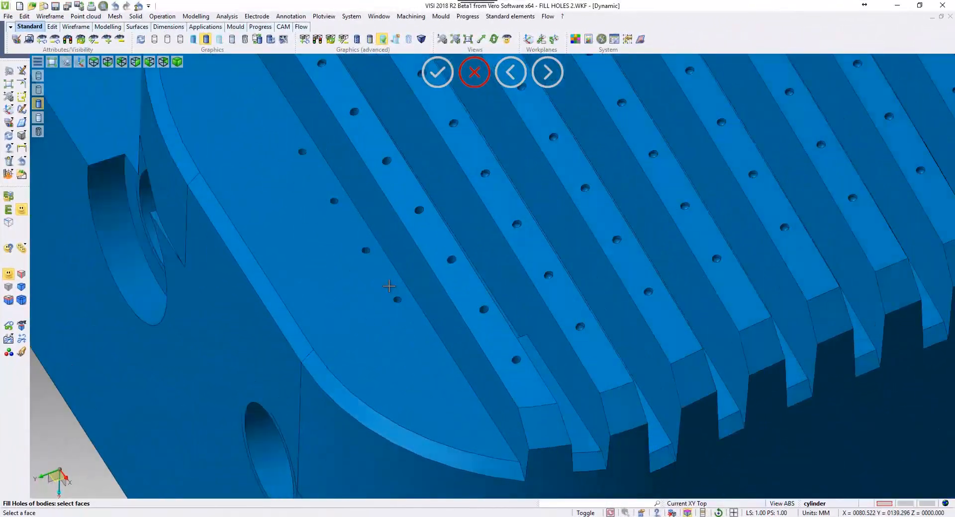
Select one rib face with a row of small holes on the FILL HOLES 2 body
left_click(510, 208)
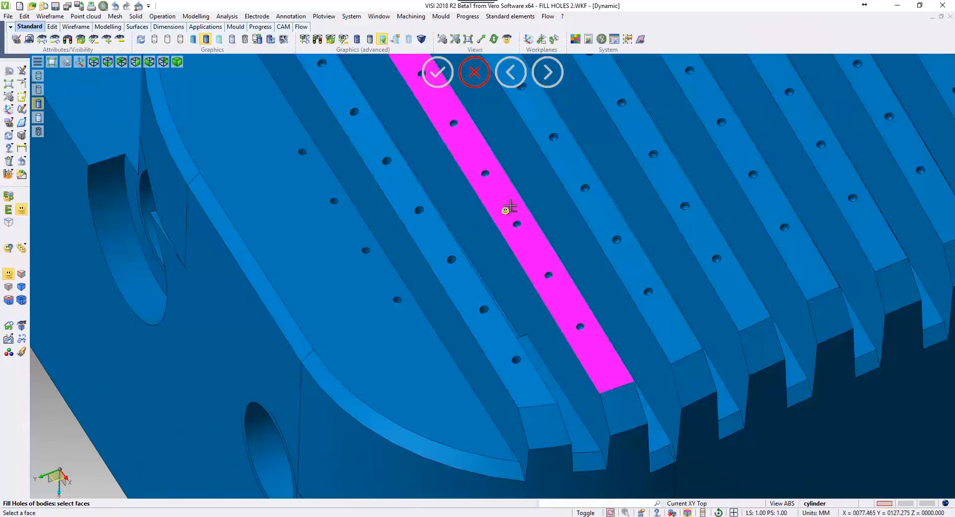